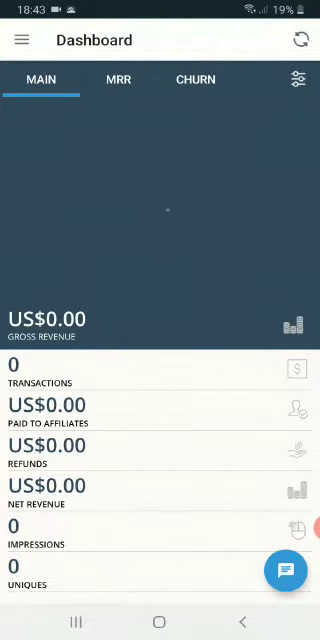
From the navigation menu reach Campaign Performance and view today's stats for Profit Center System
left_click(304, 40)
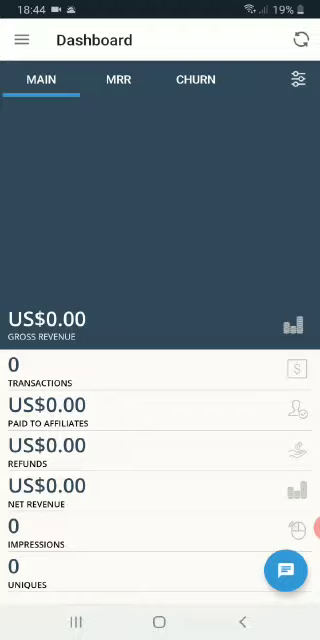
left_click(20, 40)
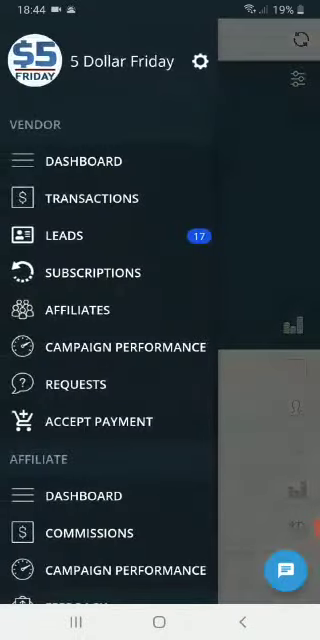
left_click(128, 348)
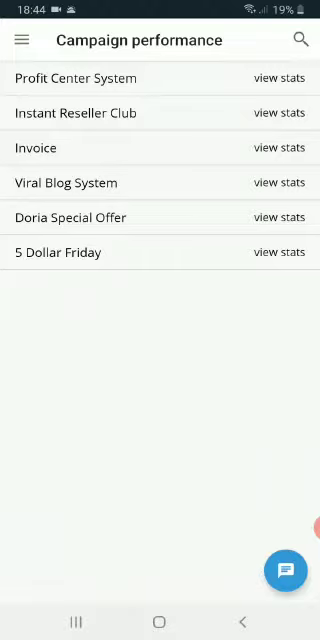
left_click(280, 252)
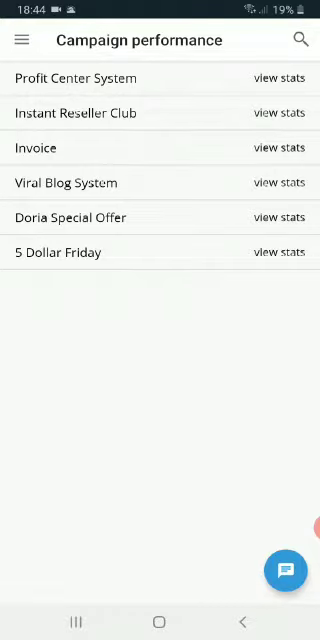
left_click(290, 78)
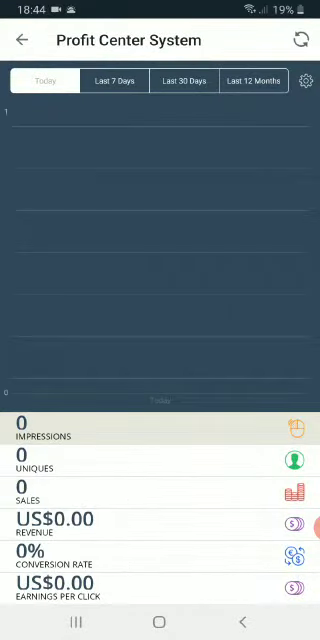
From the side navigation, go to the Leads list showing Traffic Builder leads
left_click(20, 40)
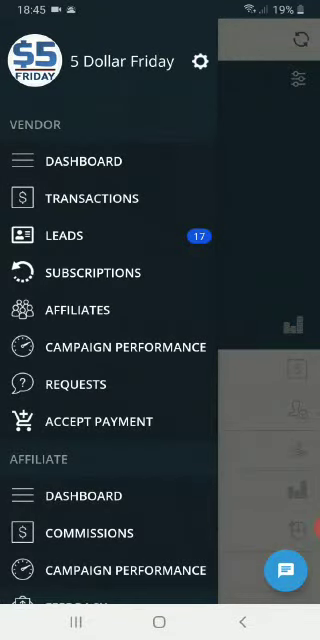
left_click(62, 236)
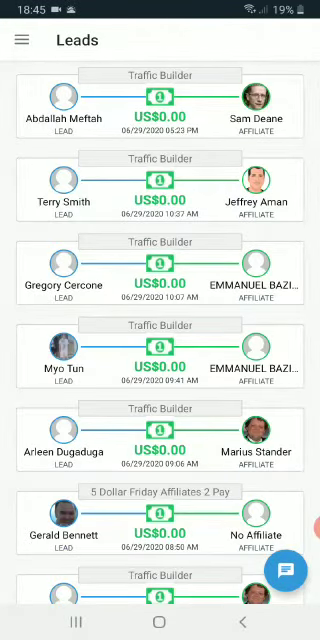
Scroll through the Leads list, then bring up the navigation from the zero-revenue dashboard
scroll("down", 3)
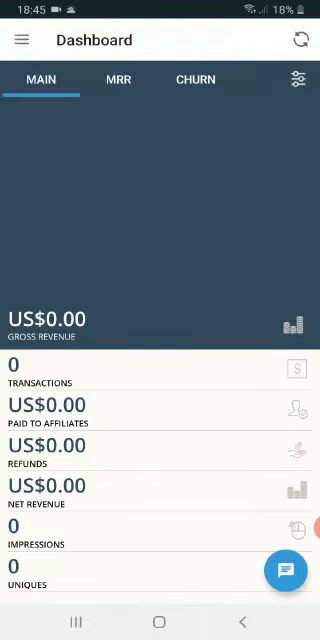
left_click(20, 40)
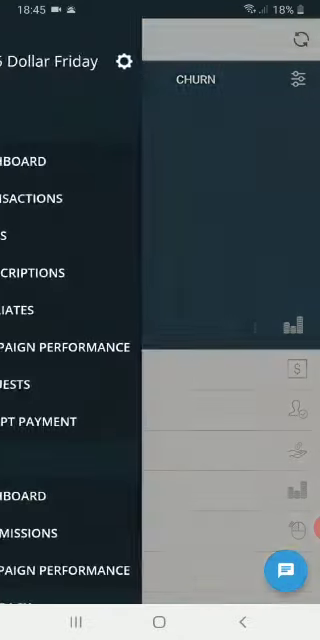